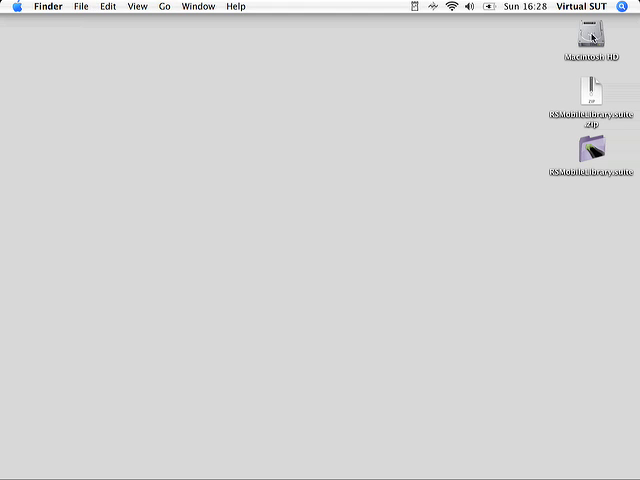
Launch Eggplant from Macintosh HD's Applications folder and connect to CYOUNGXP2.
{"action": "double_click", "coordinate": [591, 35]}
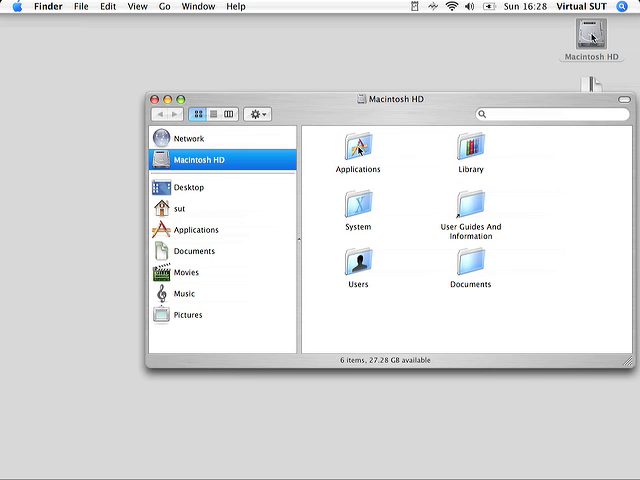
{"action": "left_click", "coordinate": [199, 230]}
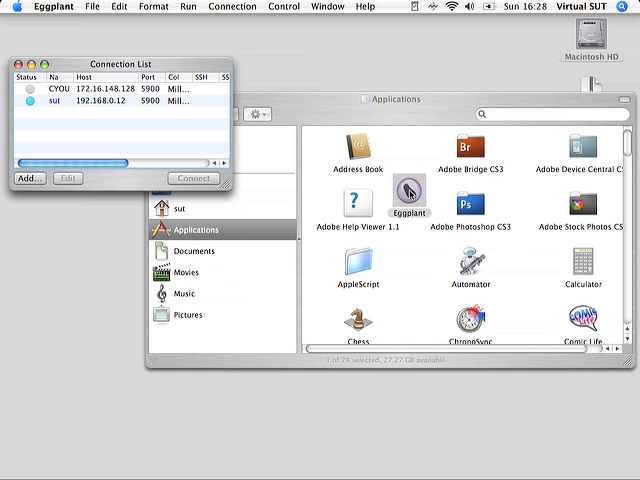
{"action": "left_click", "coordinate": [400, 99]}
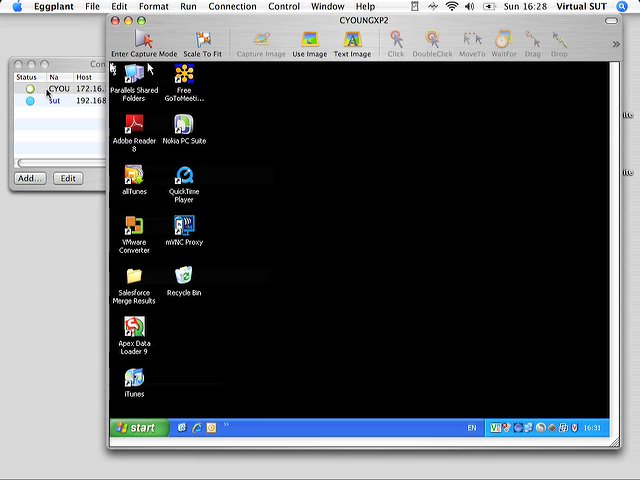
Launch mVNC Server Proxy on the remote desktop and review its port configuration.
{"action": "double_click", "coordinate": [182, 222]}
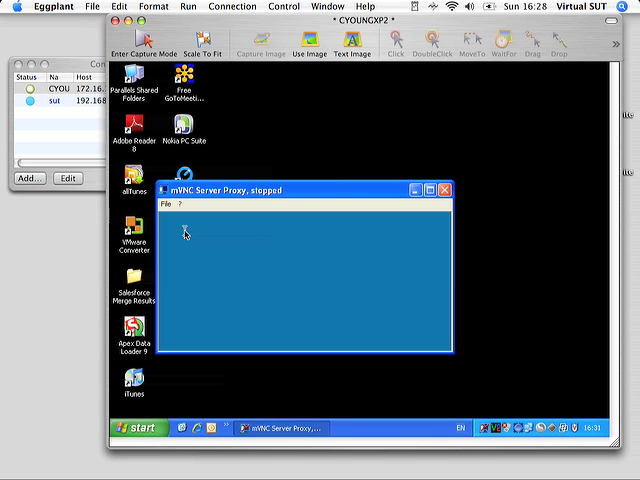
{"action": "left_click", "coordinate": [171, 209]}
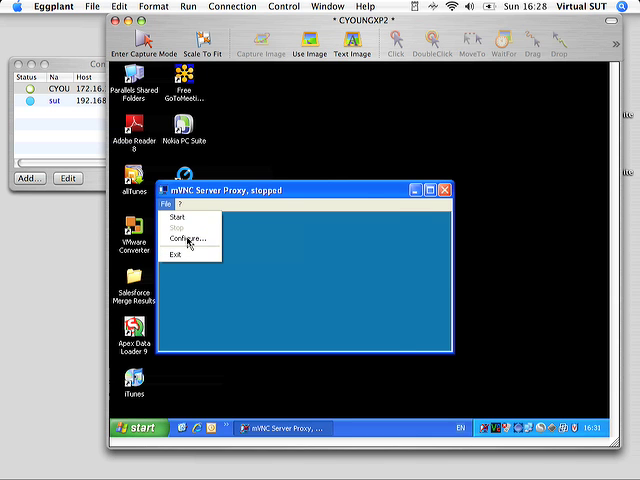
{"action": "left_click", "coordinate": [190, 238]}
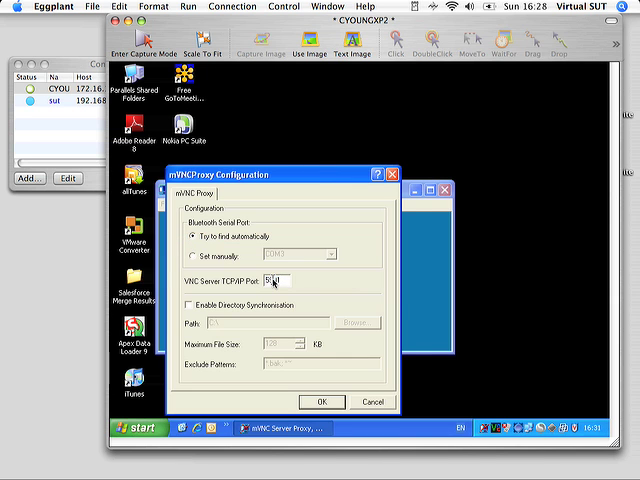
{"action": "left_click", "coordinate": [321, 401]}
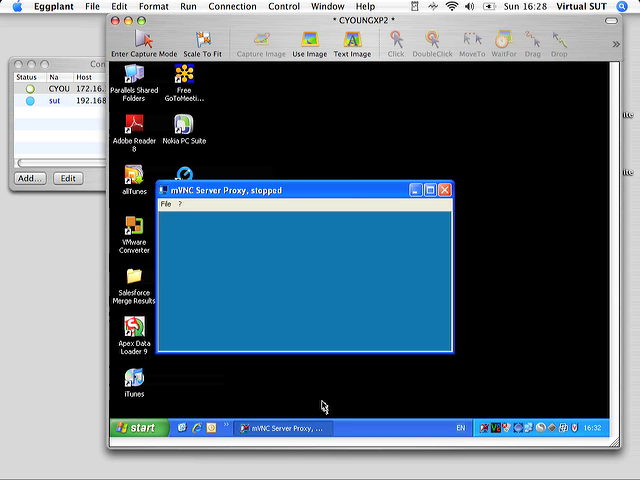
{"action": "left_click", "coordinate": [173, 208]}
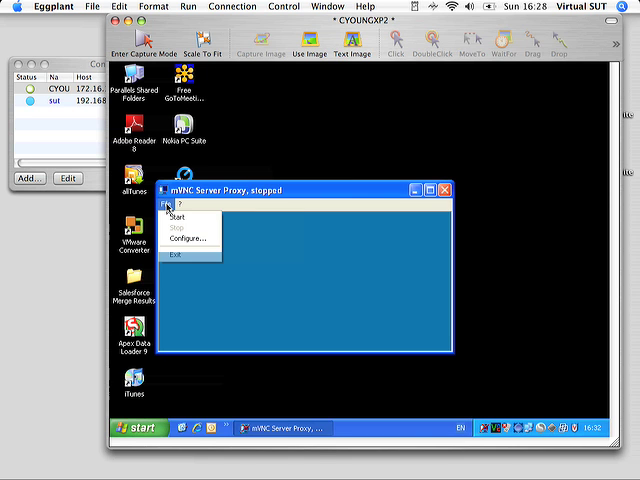
Start the mVNC proxy, then run ipconfig in a command prompt.
{"action": "left_click", "coordinate": [180, 214]}
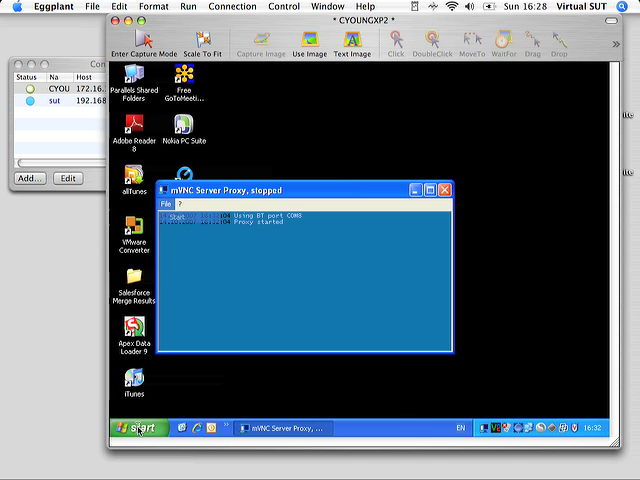
{"action": "left_click", "coordinate": [130, 426]}
{"action": "type", "text": "cmd"}
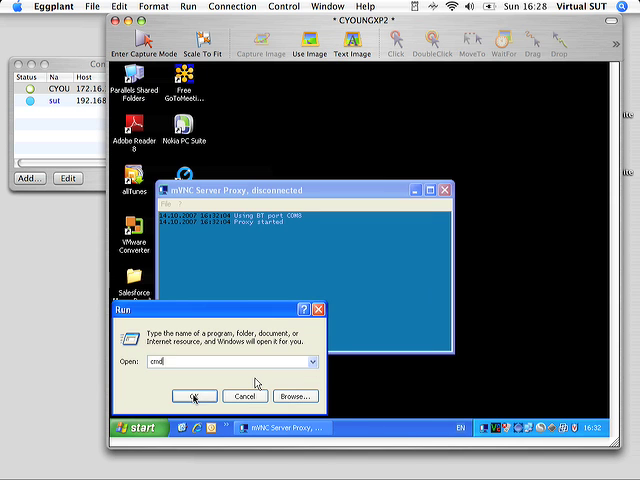
{"action": "left_click", "coordinate": [192, 396]}
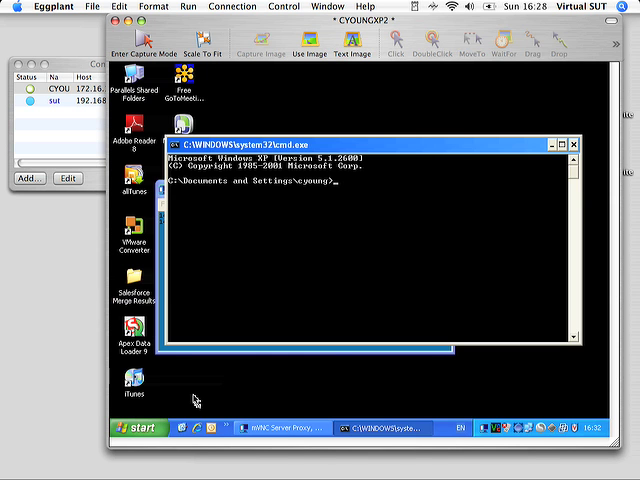
{"action": "type", "text": "ipconfig"}
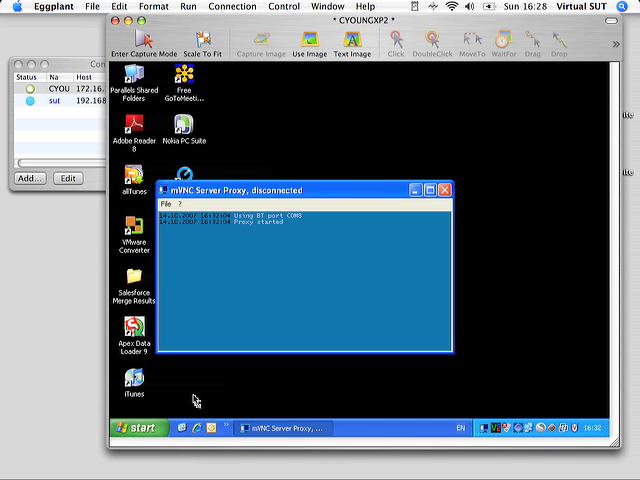
Save a Connection List entry 'mVNC' for server 172.16.148.128, port 5901.
{"action": "left_click", "coordinate": [231, 6]}
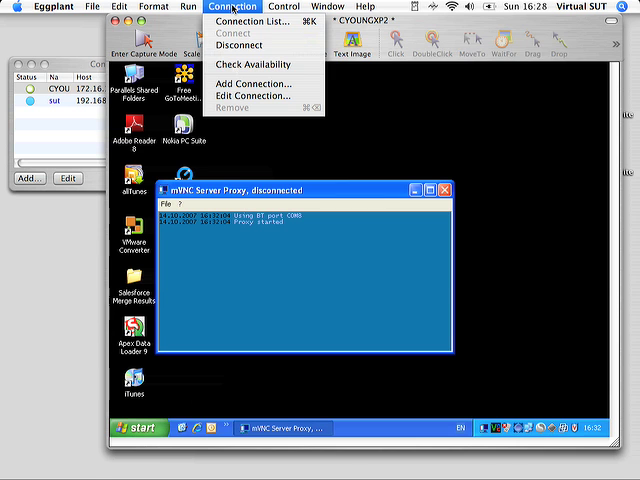
{"action": "left_click", "coordinate": [251, 24]}
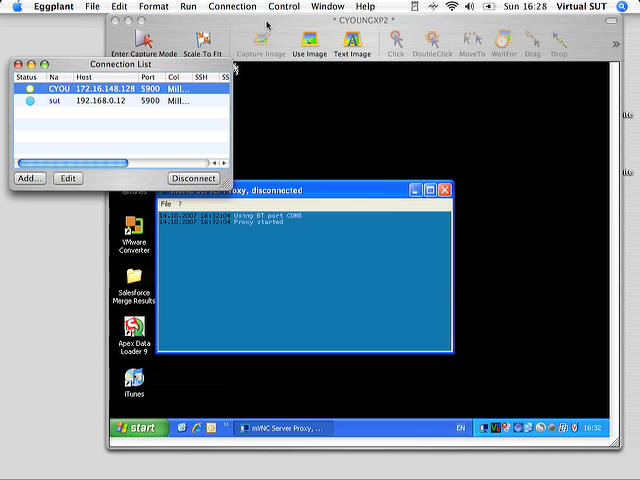
{"action": "left_click", "coordinate": [28, 177]}
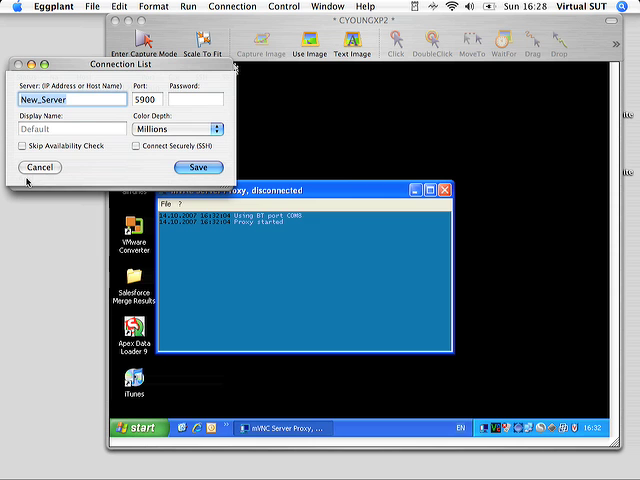
{"action": "type", "text": "172.16.148.128"}
{"action": "left_click", "coordinate": [148, 99]}
{"action": "type", "text": "5901"}
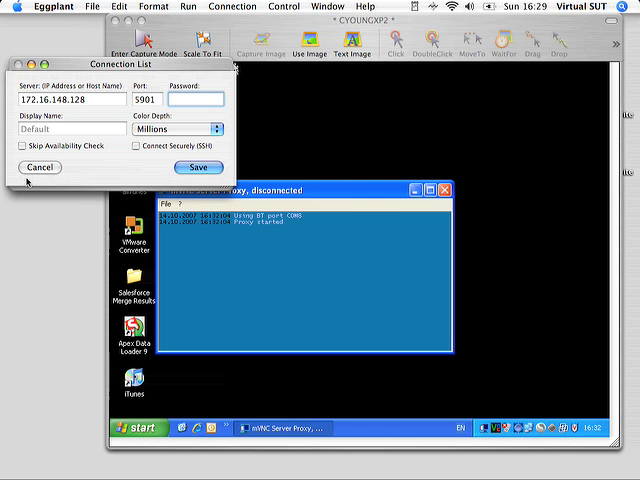
{"action": "left_click", "coordinate": [70, 117]}
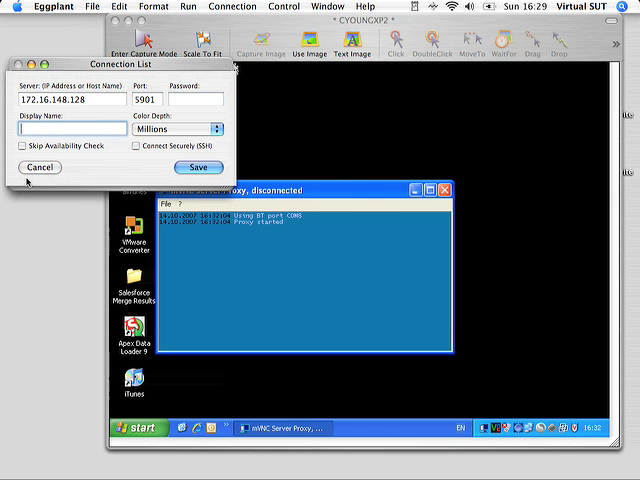
{"action": "type", "text": "mVNC"}
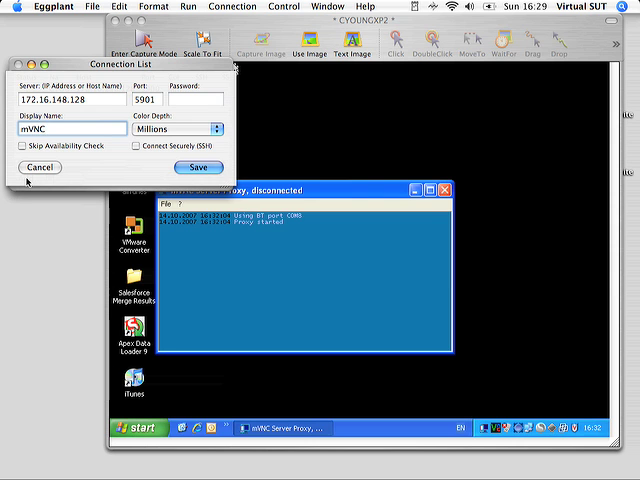
{"action": "left_click", "coordinate": [199, 167]}
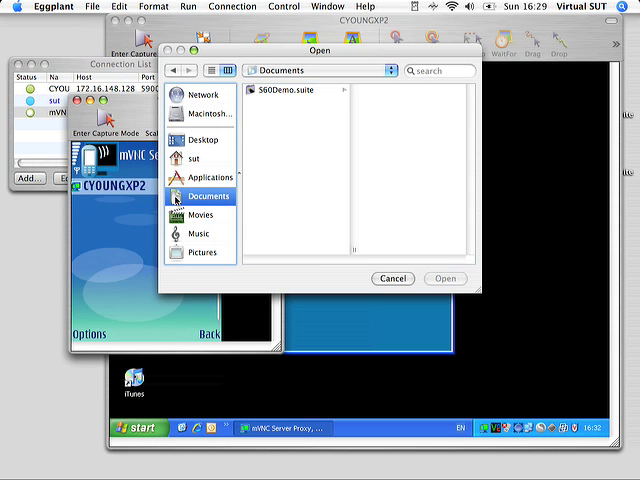
Open Nokia_N73.script from the S60Demo.suite Scripts folder.
{"action": "left_click", "coordinate": [295, 91]}
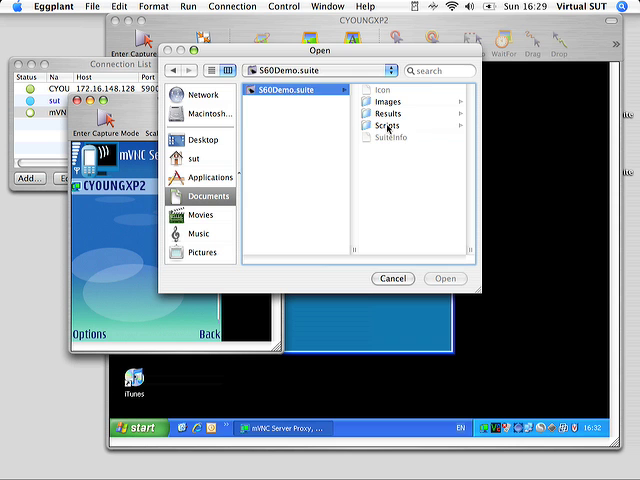
{"action": "left_click", "coordinate": [387, 126]}
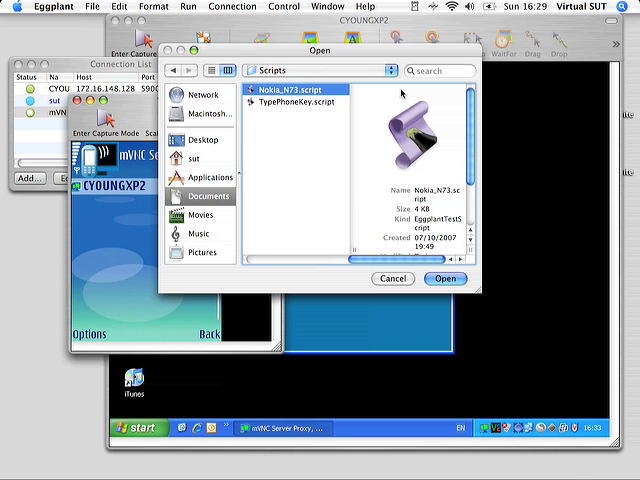
{"action": "left_click", "coordinate": [444, 278]}
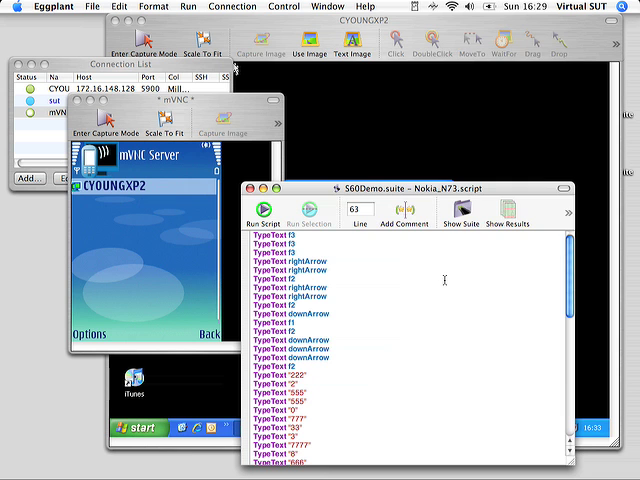
Run the Nokia_N73 script against the Nokia N73 phone.
{"action": "left_click", "coordinate": [263, 211]}
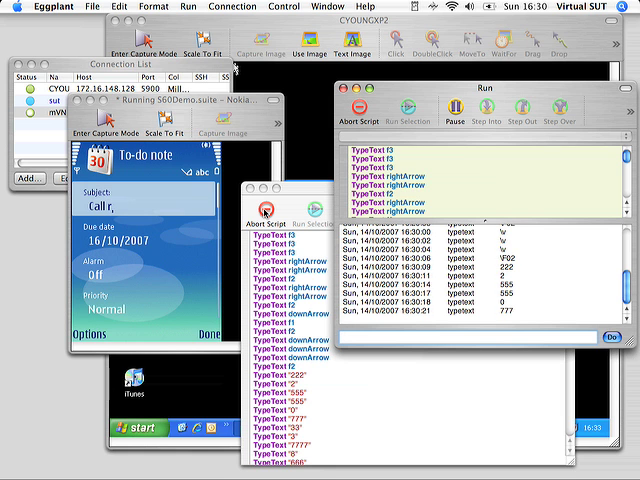
Let the script type the to-do subject onward to 'Call redstn'.
{"action": "type", "text": "ds"}
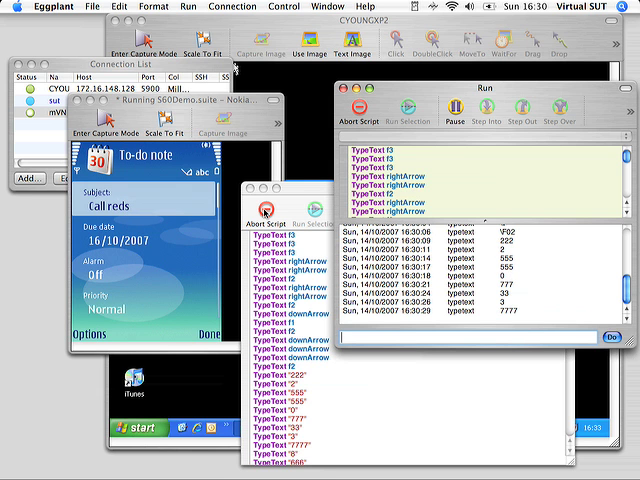
{"action": "type", "text": "t"}
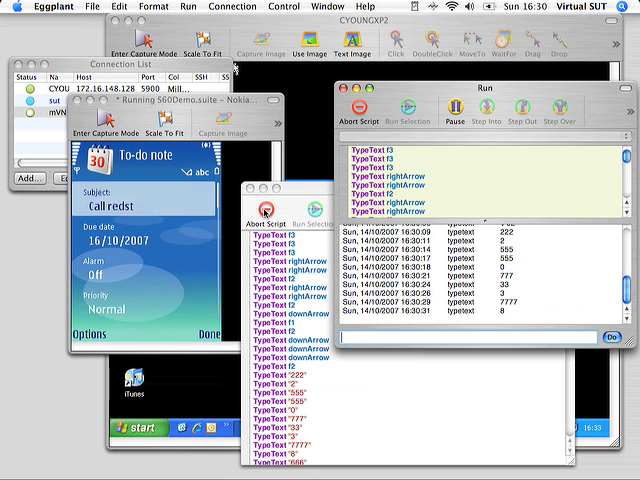
{"action": "type", "text": "n"}
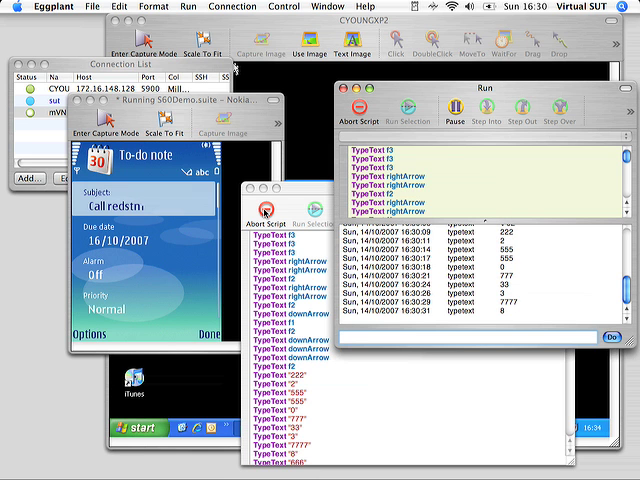